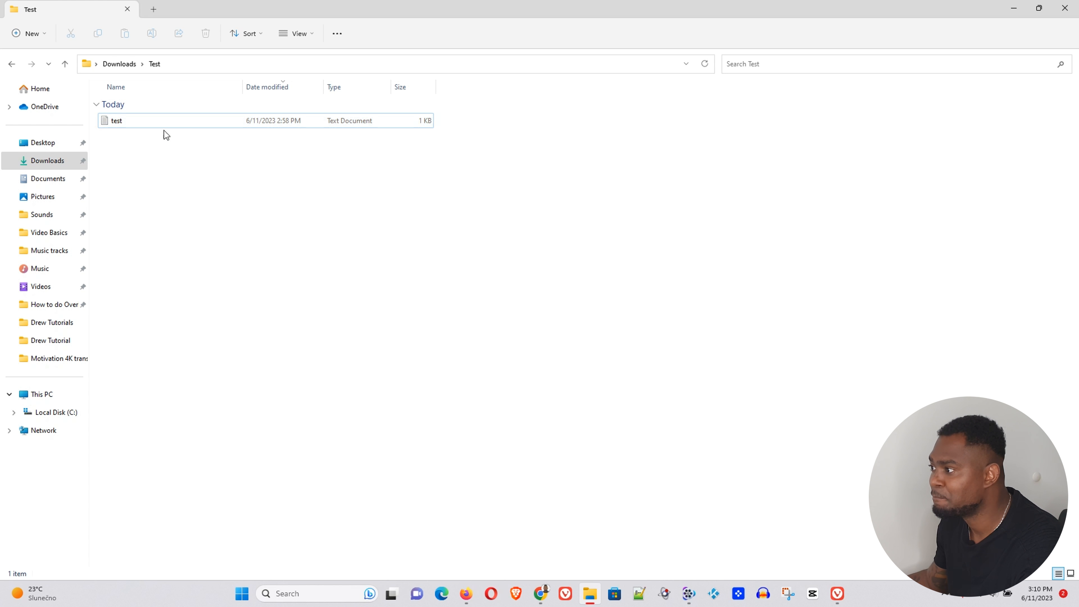
# Step: Rename the test file to test.pdf, which still counts as a Text Document
pyautogui.click(116, 120)
pyautogui.write('.')
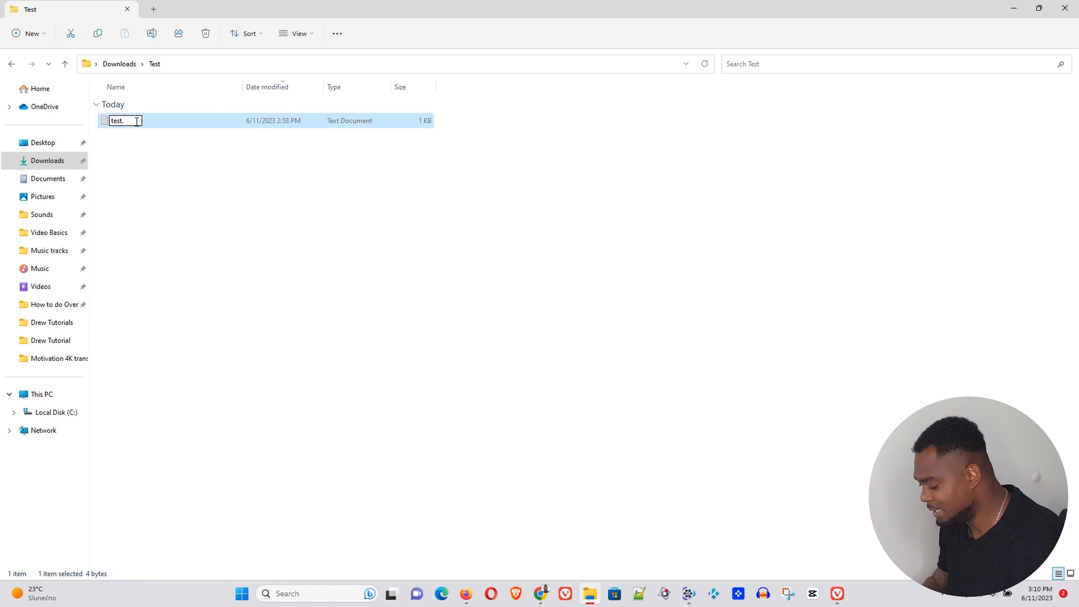
pyautogui.write('pdf')
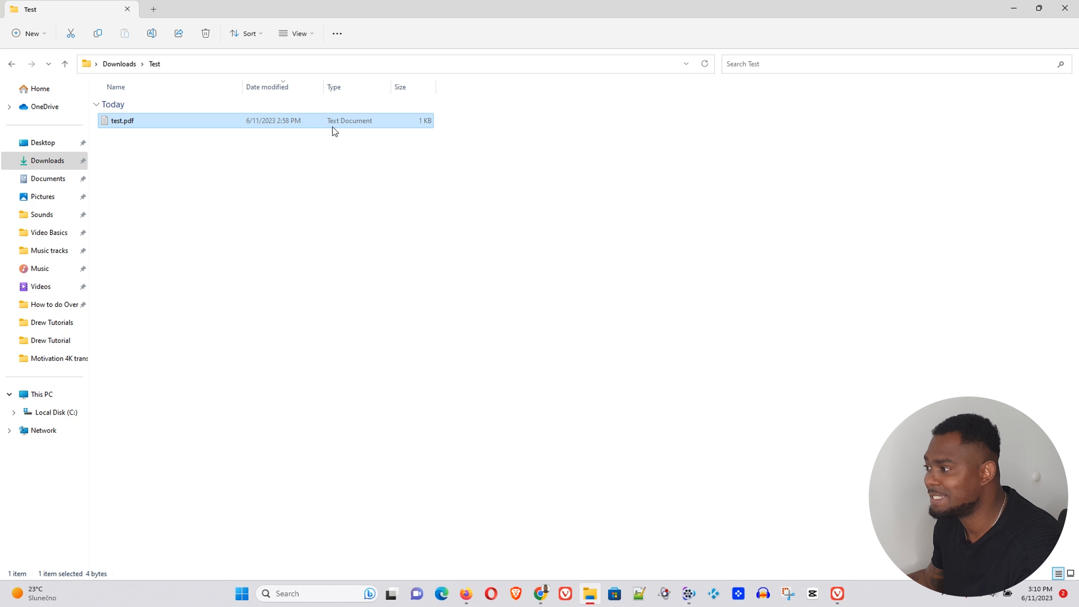
pyautogui.moveTo(356, 126)
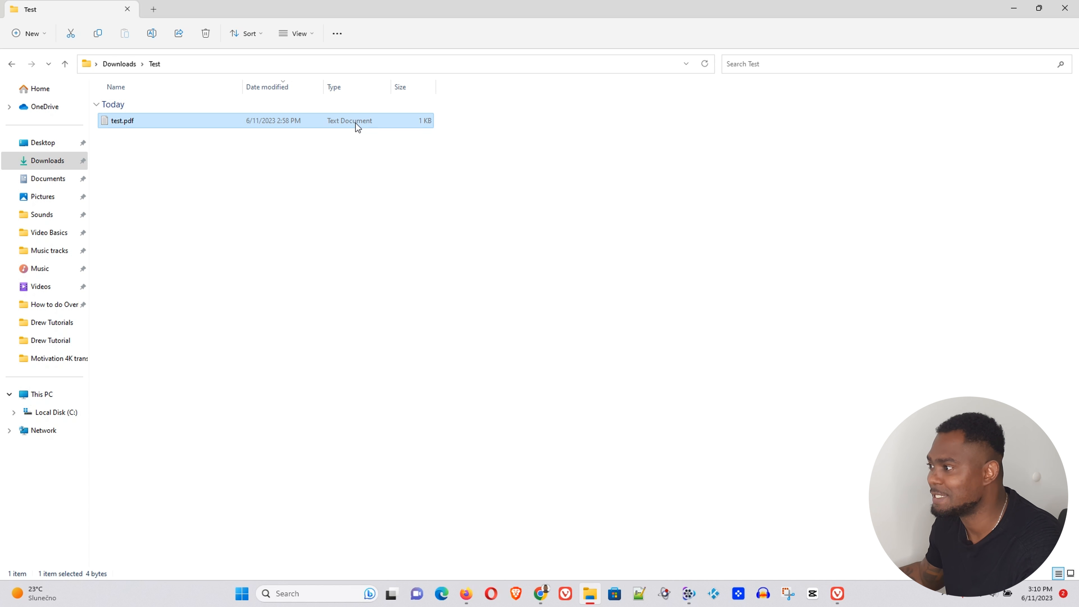
pyautogui.moveTo(197, 120)
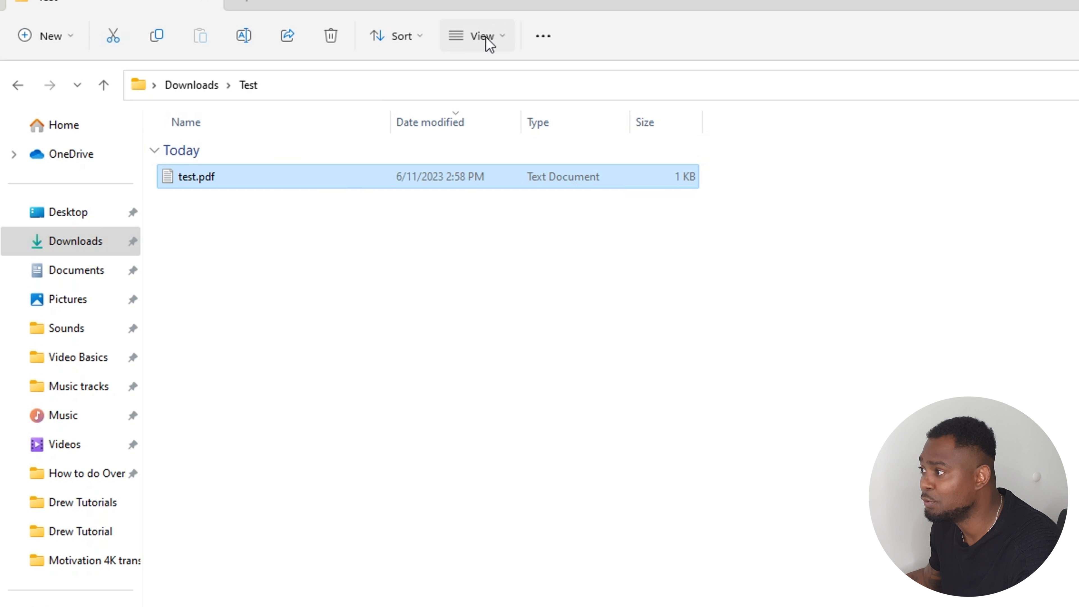
# Step: Enable File name extensions under View > Show to reveal the hidden .txt after pdf
pyautogui.click(477, 36)
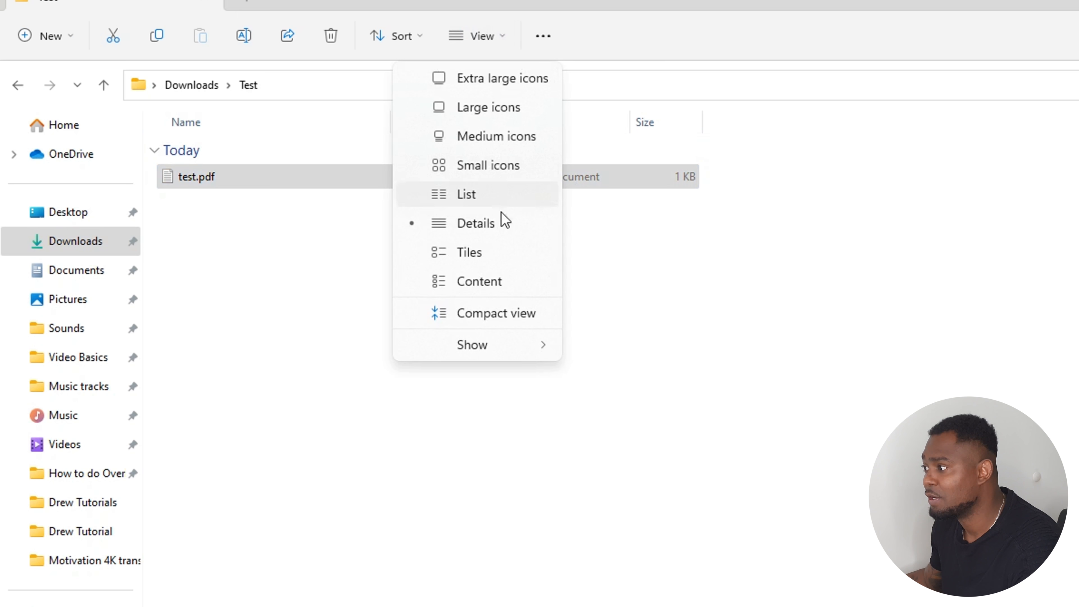
pyautogui.click(471, 344)
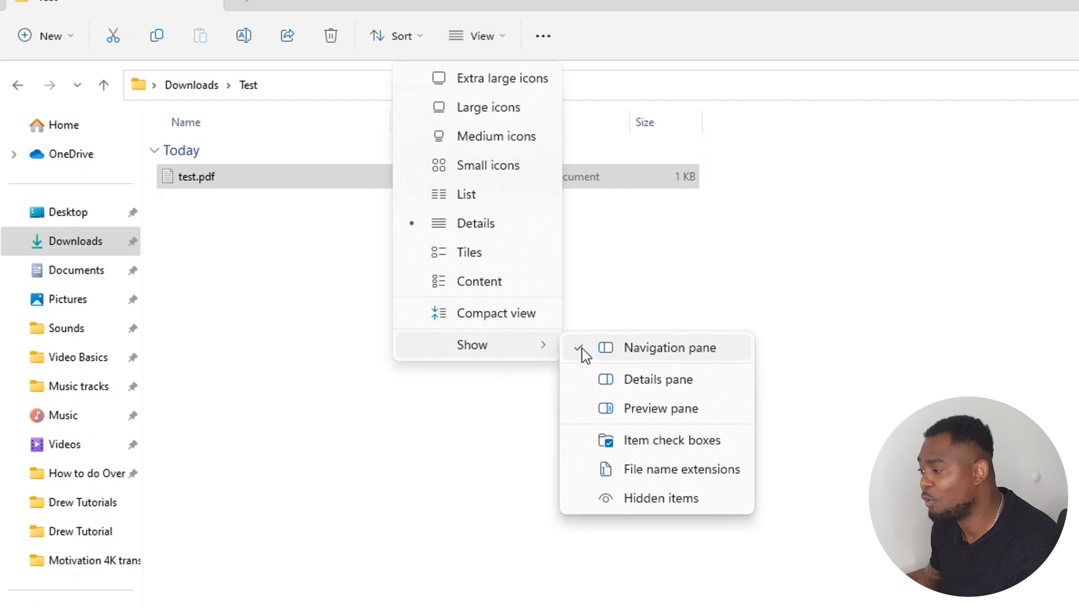
pyautogui.moveTo(682, 469)
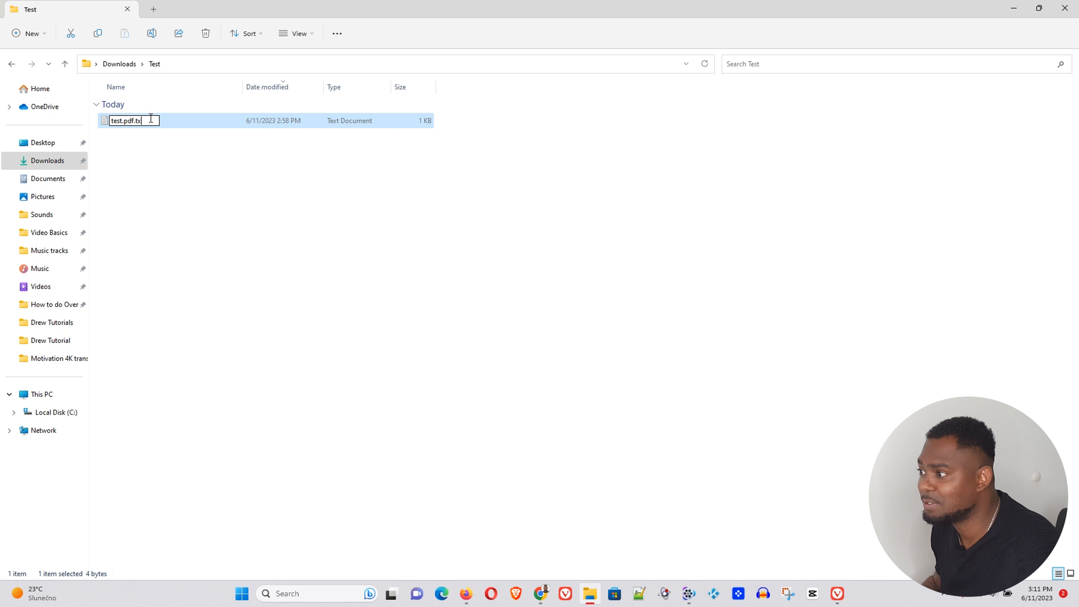
# Step: Remove the .txt so the file becomes a true test.pdf Adobe Acrobat Document, accepting the warning
pyautogui.press('Backspace')
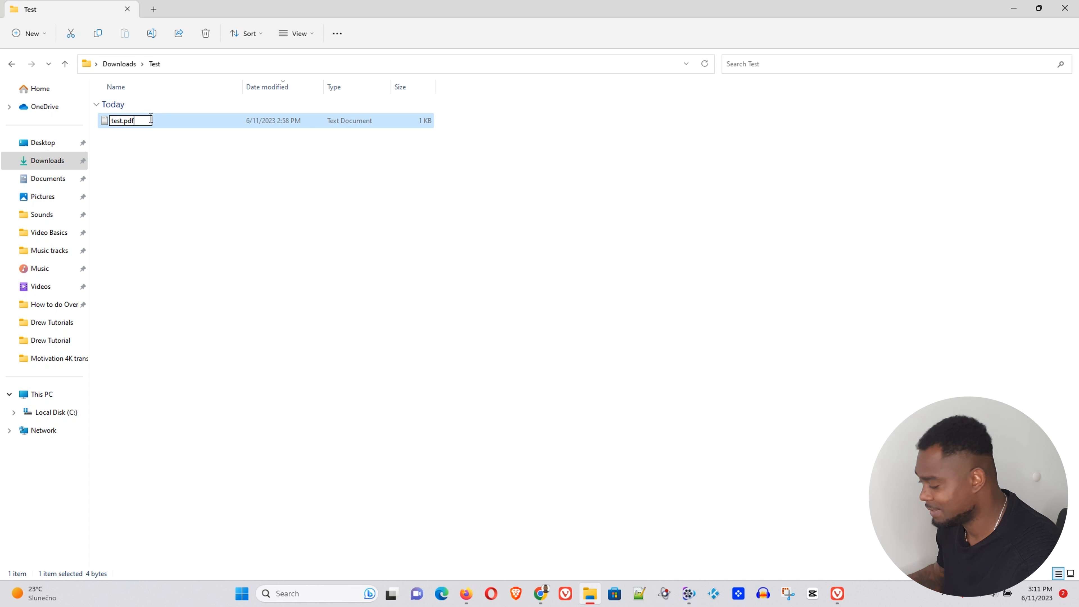
pyautogui.press('Enter')
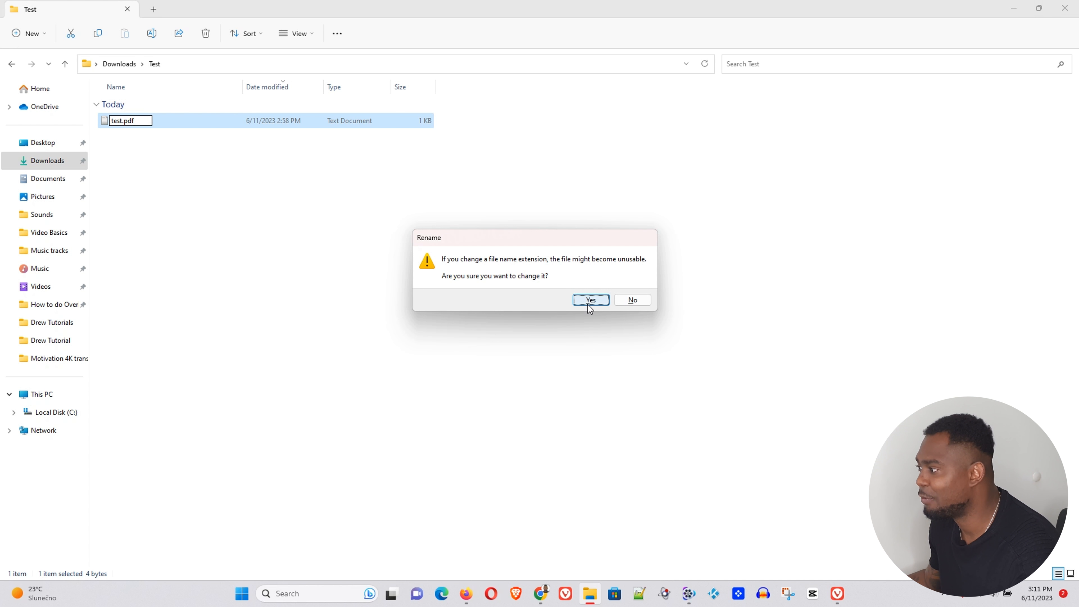
pyautogui.click(590, 300)
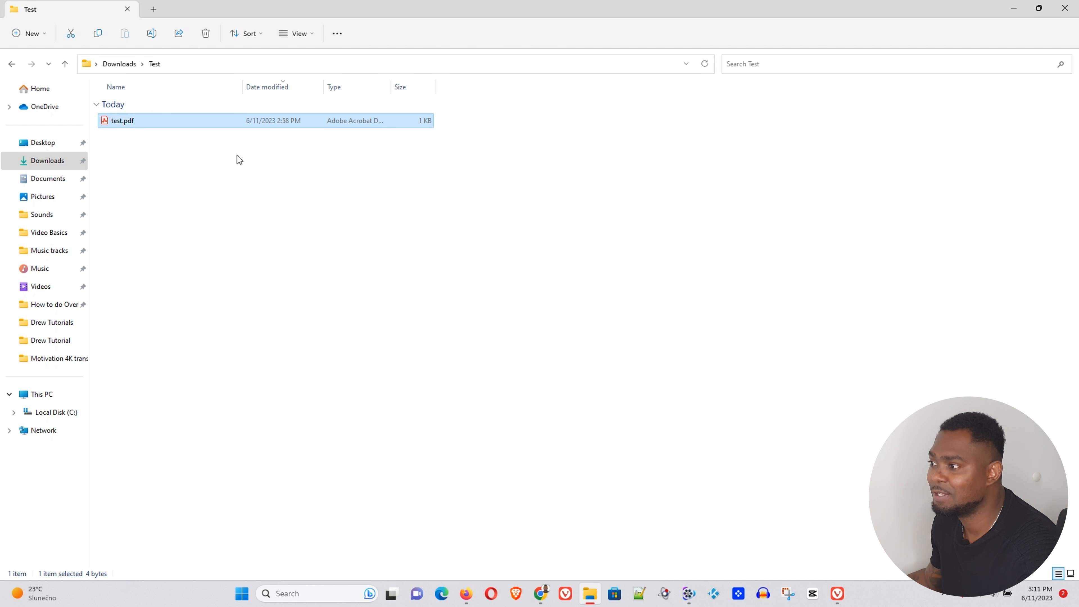
pyautogui.moveTo(122, 120)
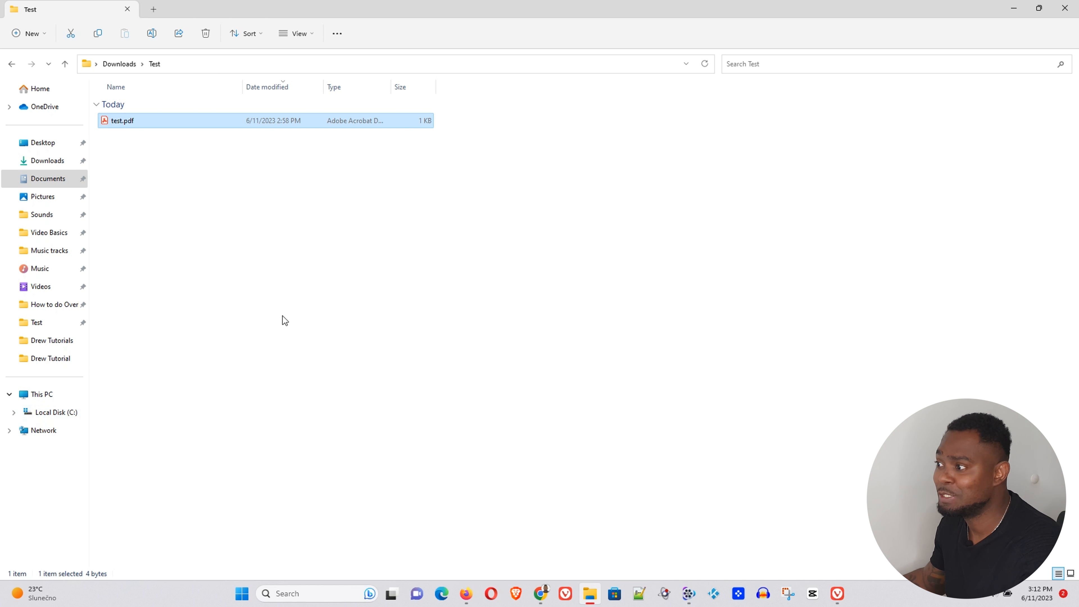
# Step: Rename test.pdf to test.xyz of type XYZ File, accepting the extension-change warning
pyautogui.click(122, 120)
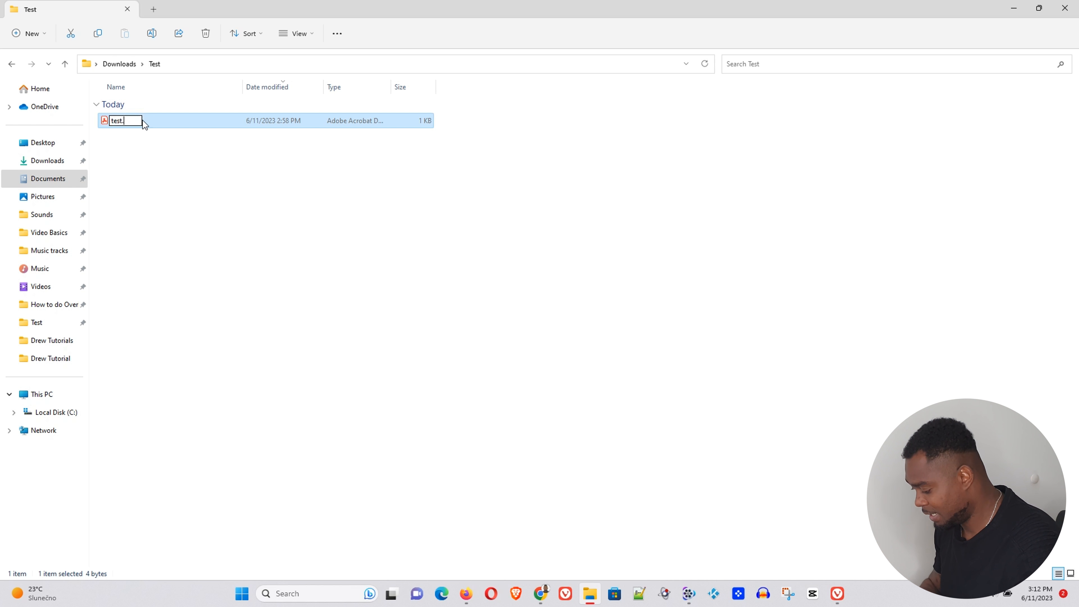
pyautogui.write('xyz')
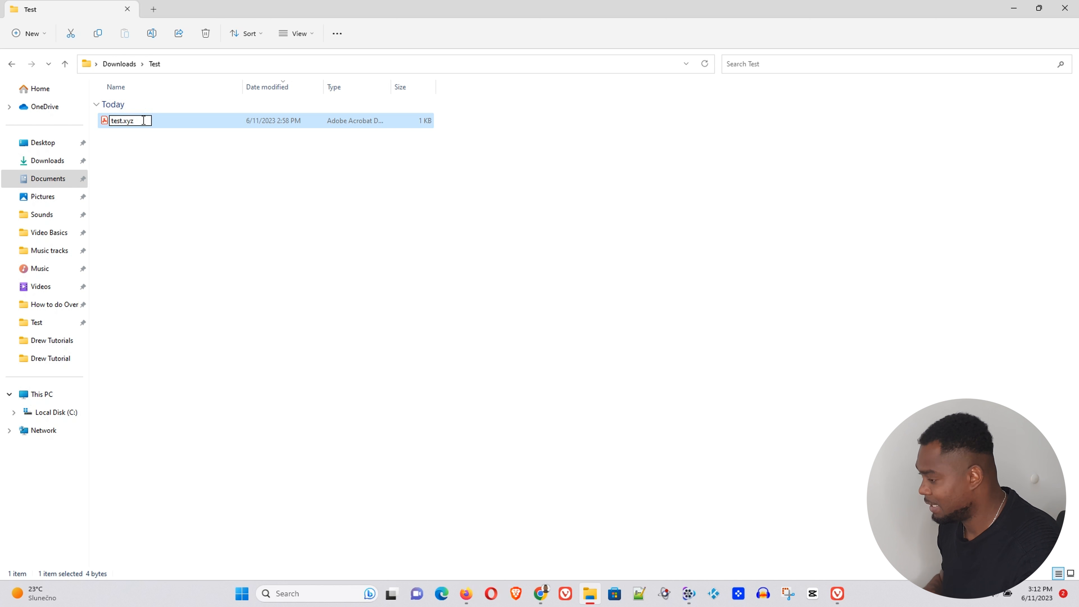
pyautogui.press('Enter')
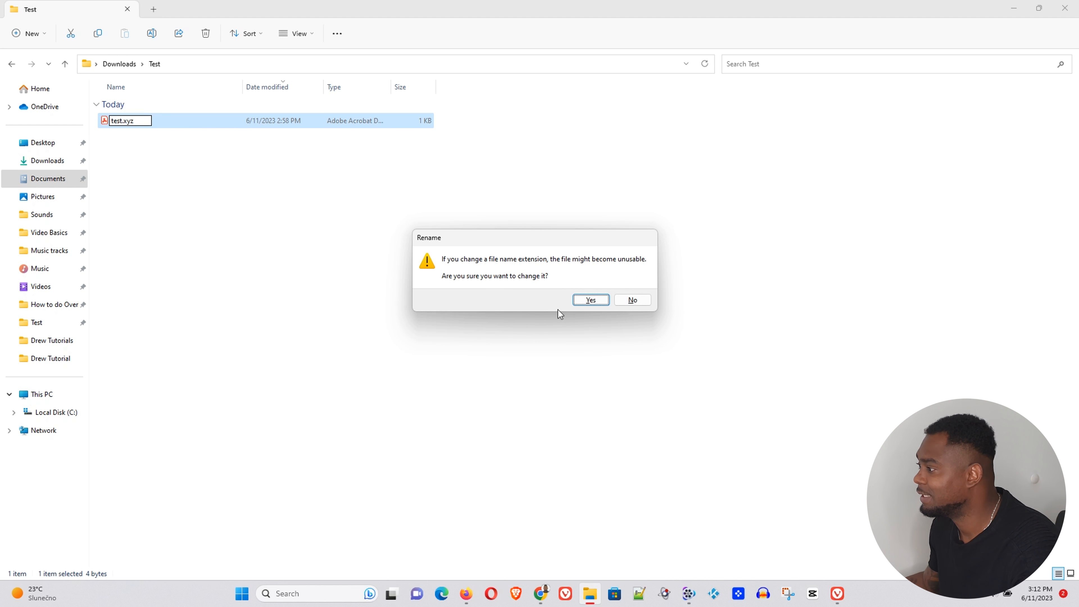
pyautogui.click(589, 300)
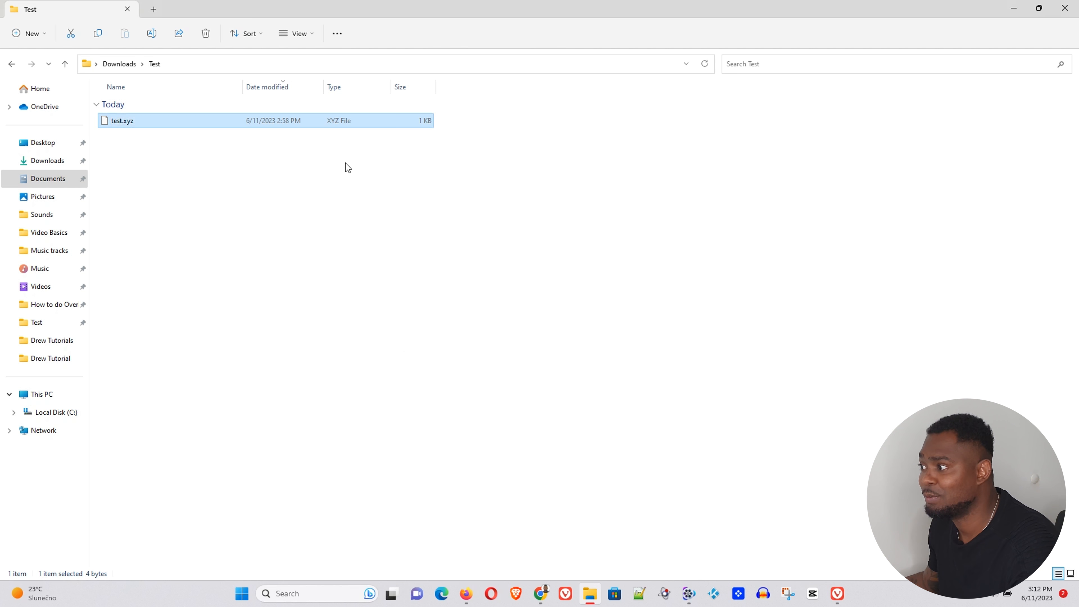
pyautogui.moveTo(343, 129)
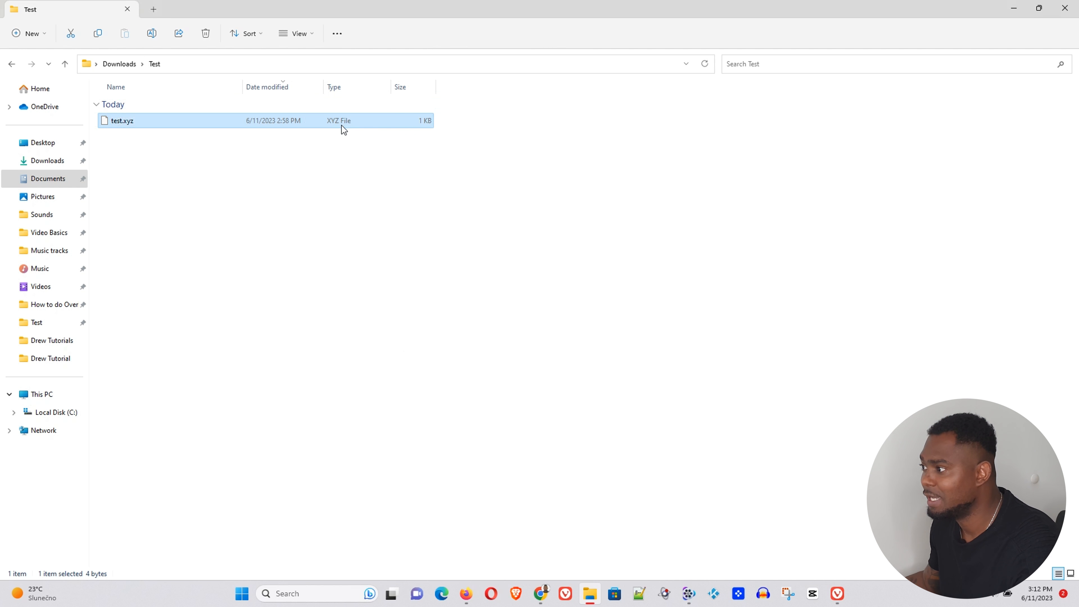